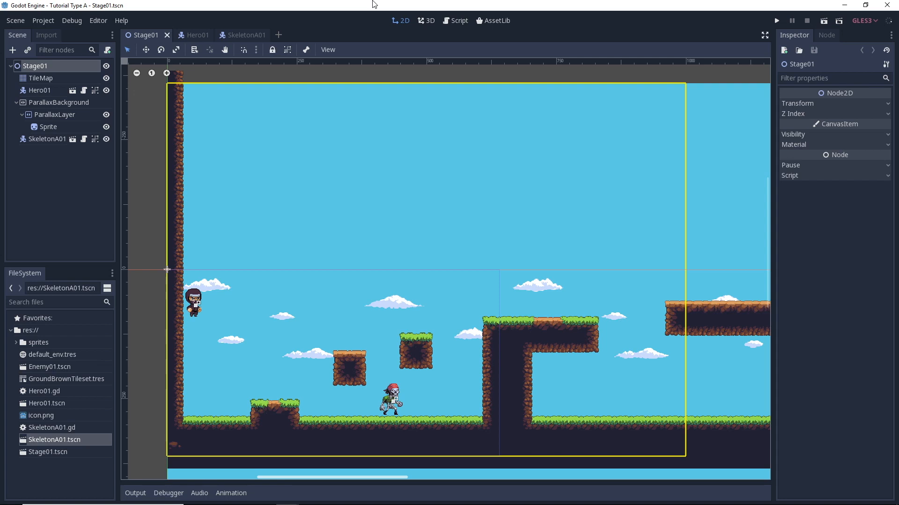
Raise the second skeleton's speed multiplier in the running game and relaunch the game
{"action": "left_click", "coordinate": [776, 19]}
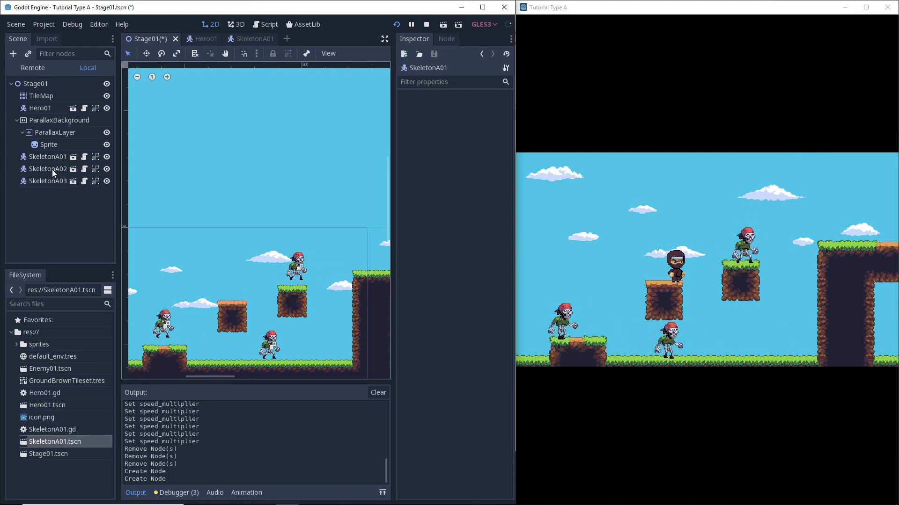
{"action": "left_click", "coordinate": [49, 168]}
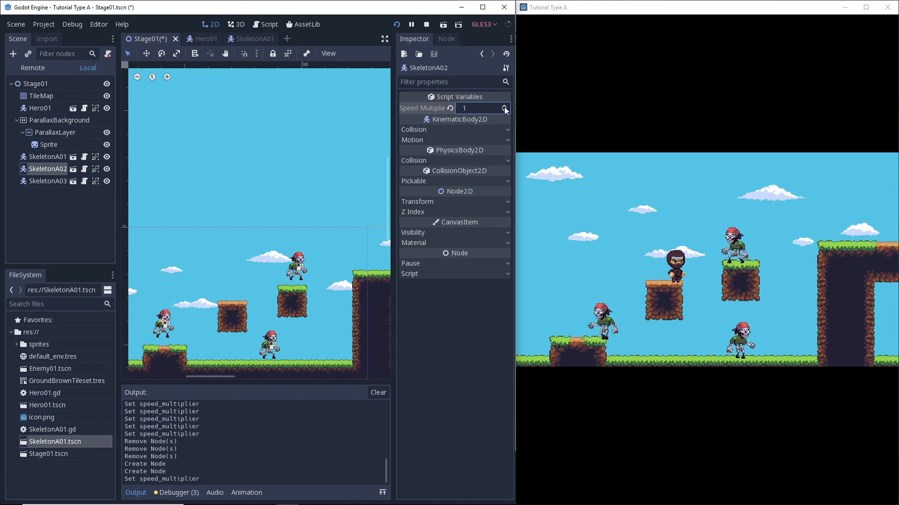
{"action": "left_click", "coordinate": [48, 157]}
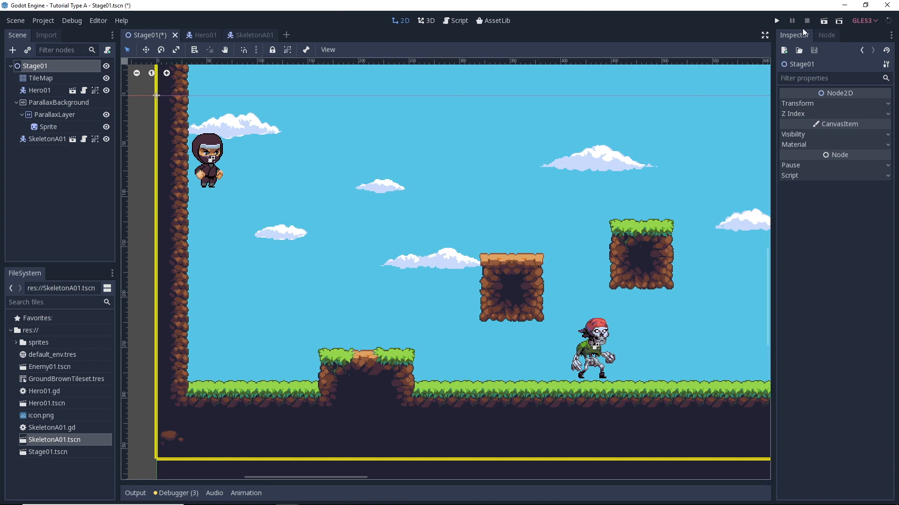
{"action": "left_click", "coordinate": [776, 20]}
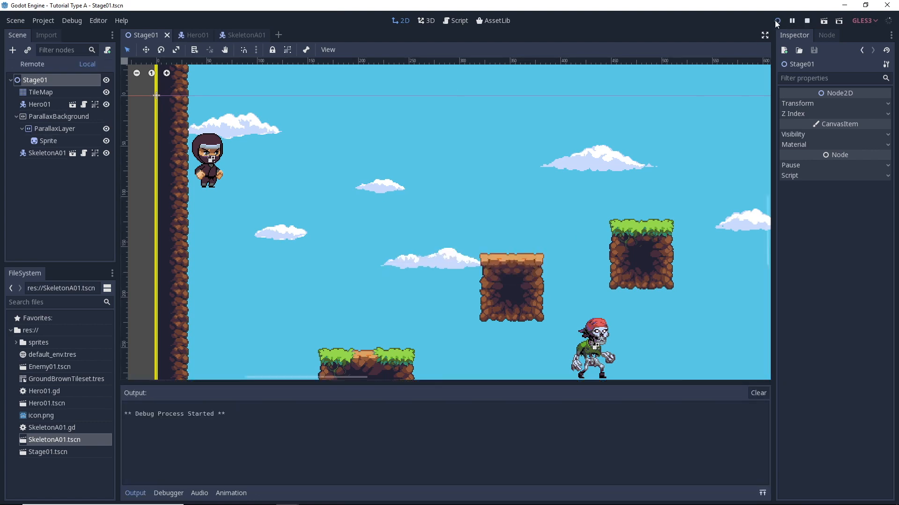
{"action": "left_click", "coordinate": [777, 21]}
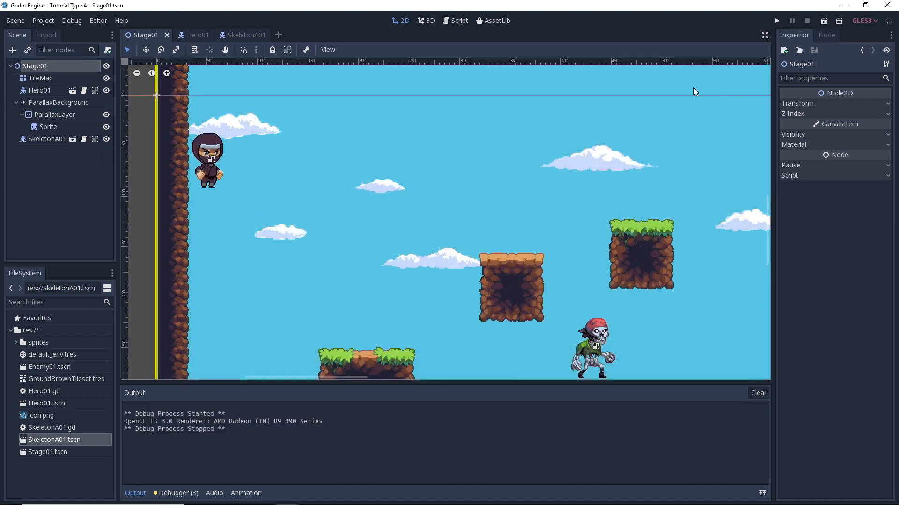
In Hero01's script change JUMP_POWER from -1000 to -900 and test-run it twice, closing the game after
{"action": "left_click", "coordinate": [189, 34]}
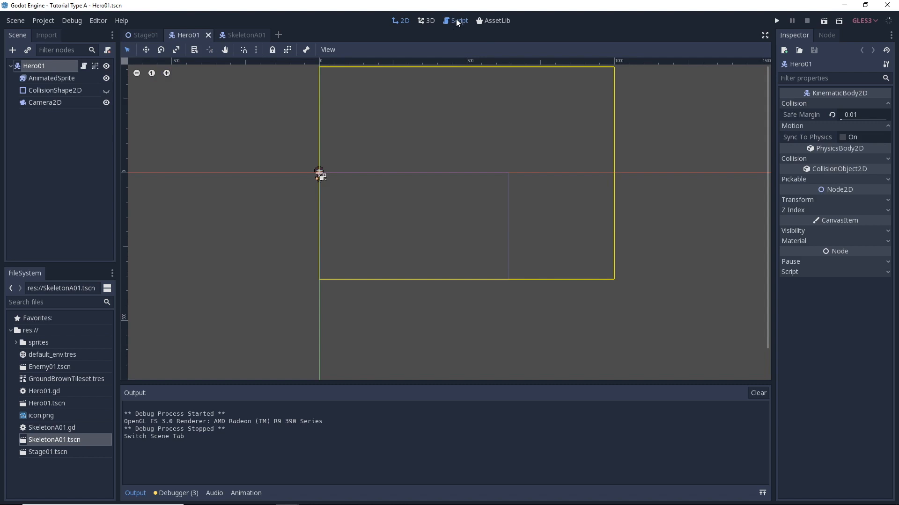
{"action": "left_click", "coordinate": [458, 21]}
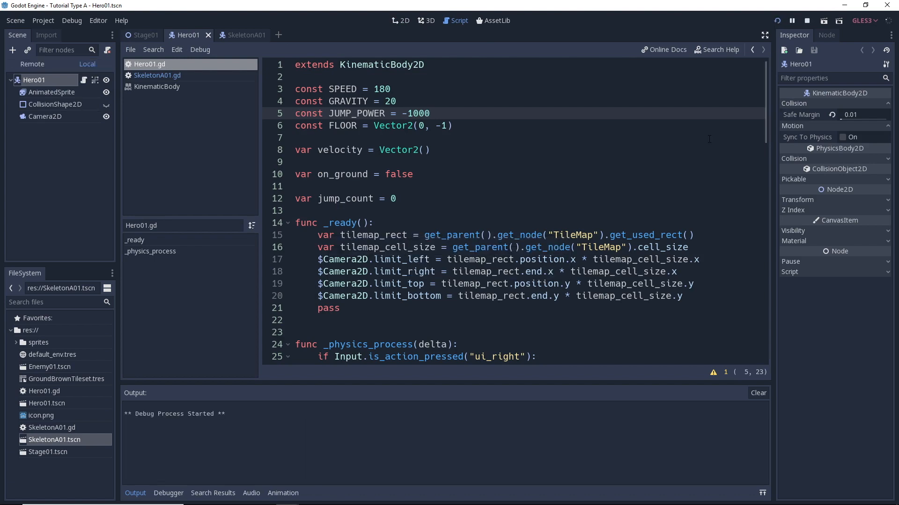
{"action": "left_click", "coordinate": [793, 21]}
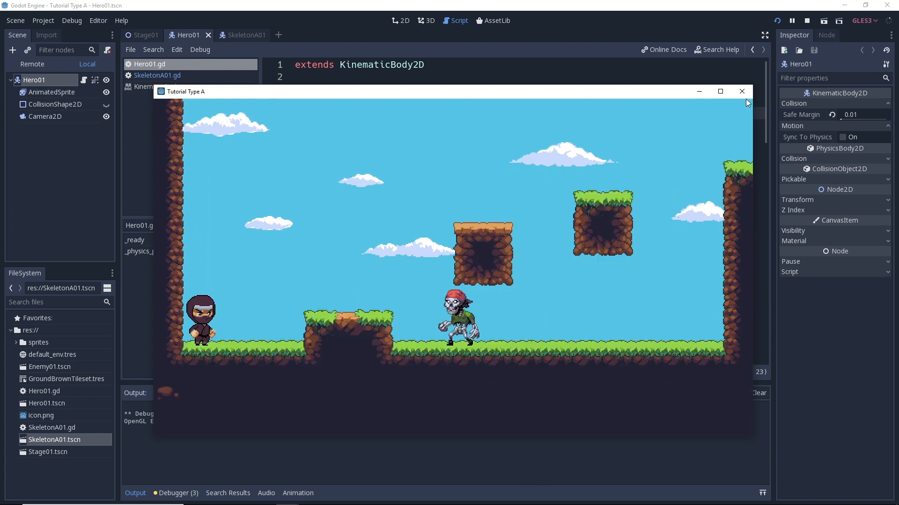
{"action": "left_click", "coordinate": [741, 92]}
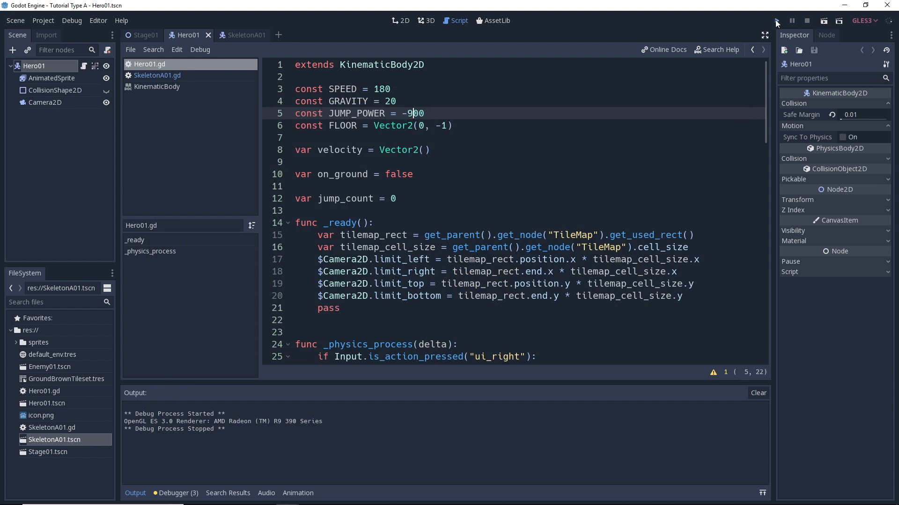
{"action": "left_click", "coordinate": [777, 21]}
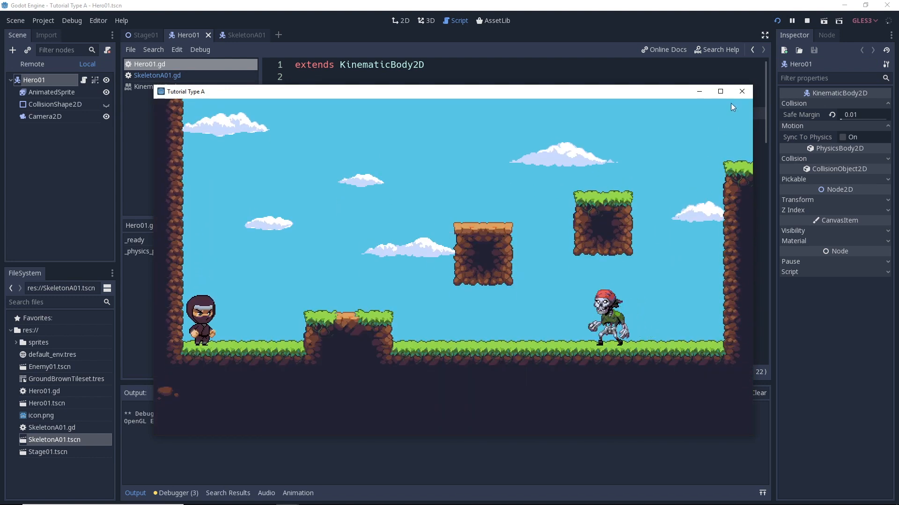
{"action": "left_click", "coordinate": [742, 91]}
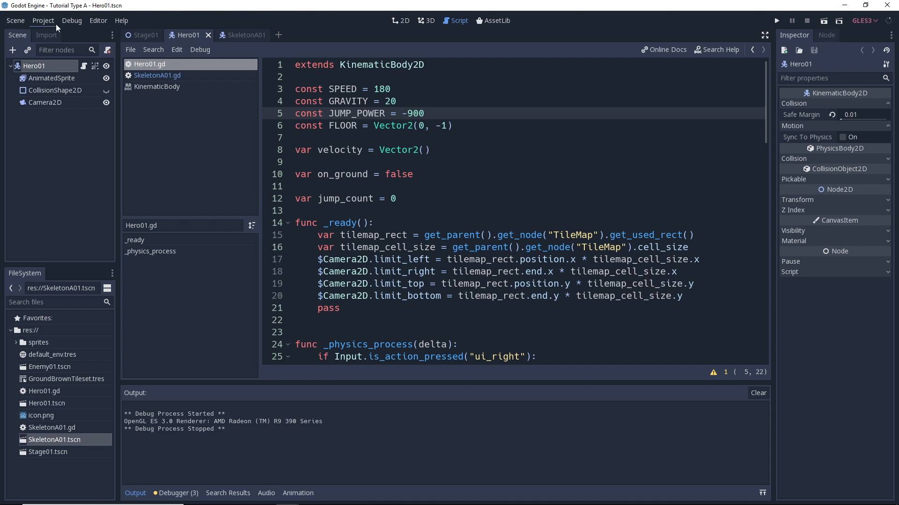
Enable Sync Script Changes (and Sync Scene Changes) in the Debug menu
{"action": "left_click", "coordinate": [71, 21]}
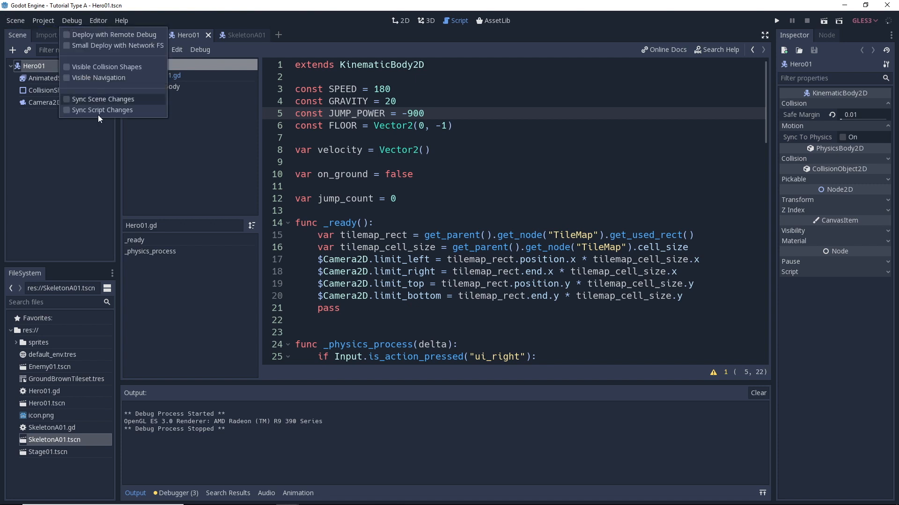
{"action": "left_click", "coordinate": [72, 21]}
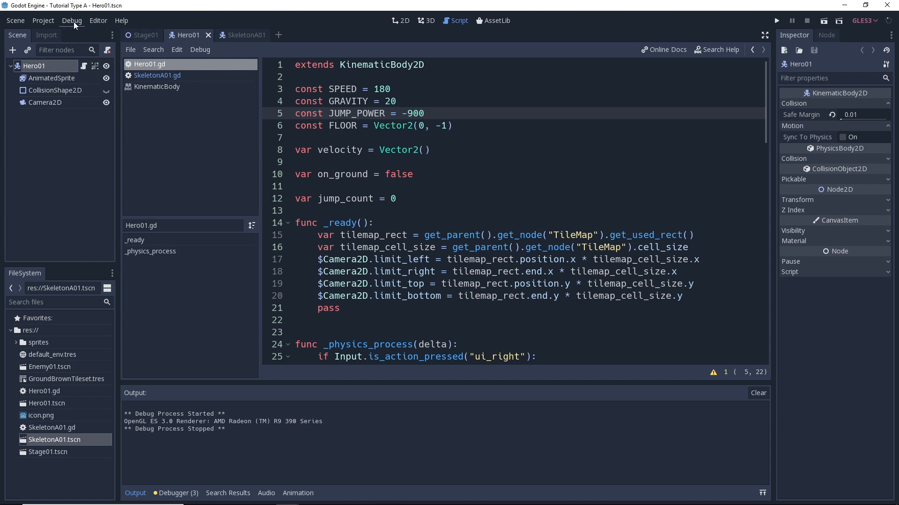
{"action": "left_click", "coordinate": [71, 20]}
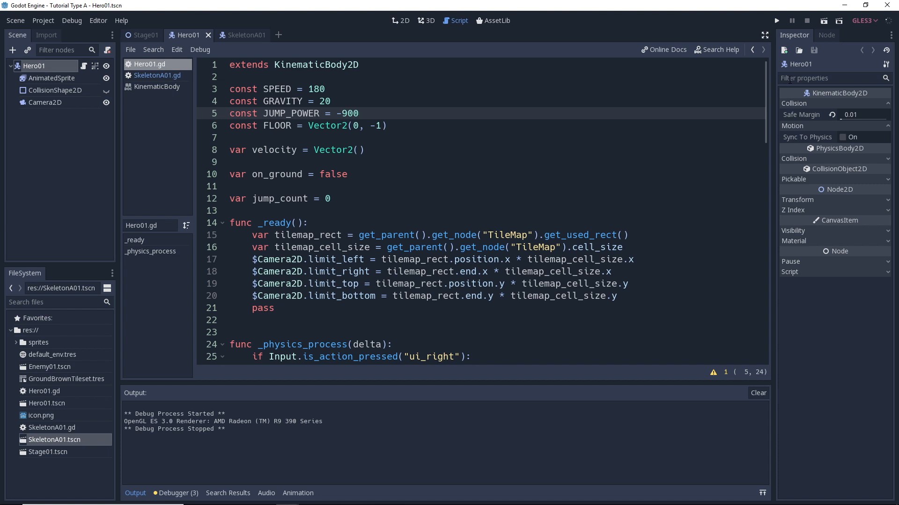
{"action": "left_click", "coordinate": [359, 114]}
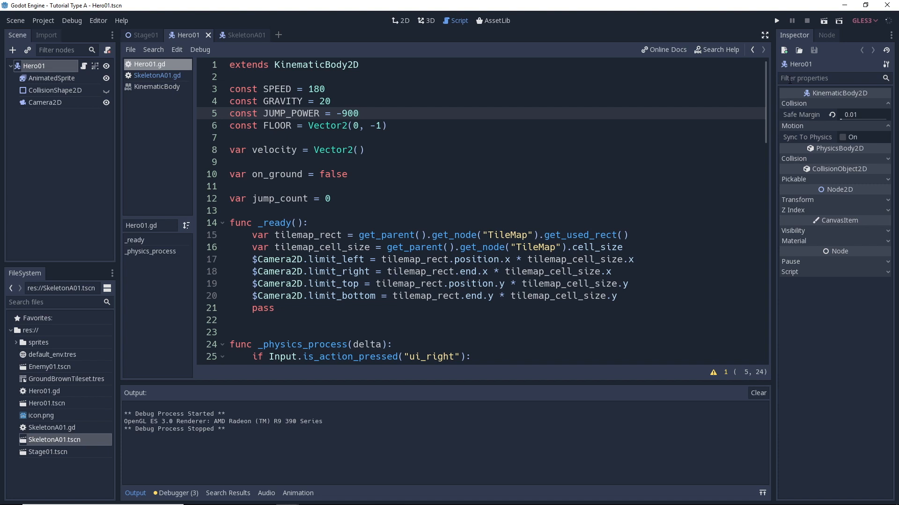
{"action": "left_click", "coordinate": [359, 113]}
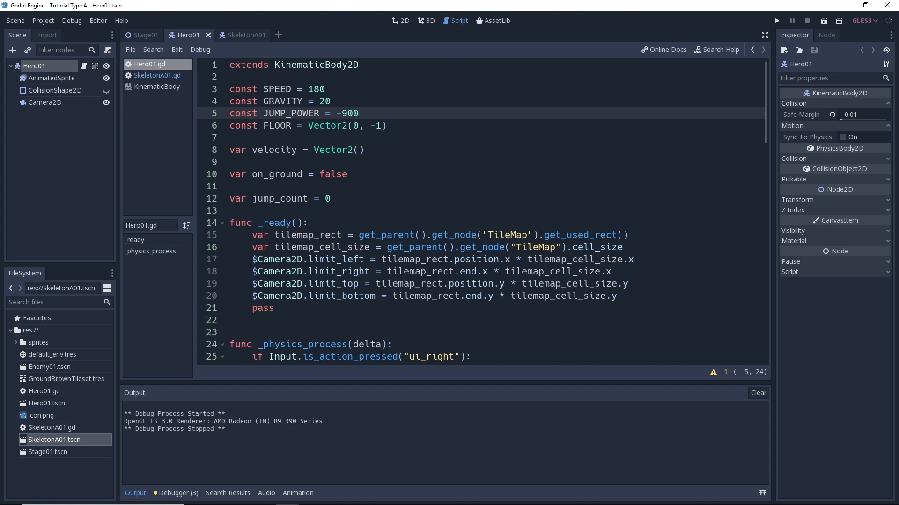
Snap the editor to the left half of the screen and launch the game beside it on the right
{"action": "left_click", "coordinate": [871, 5]}
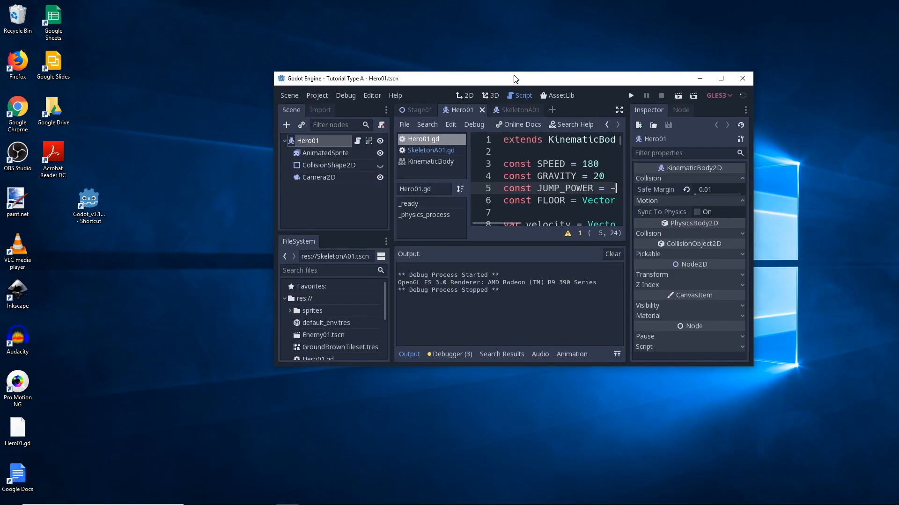
{"action": "left_click", "coordinate": [720, 77]}
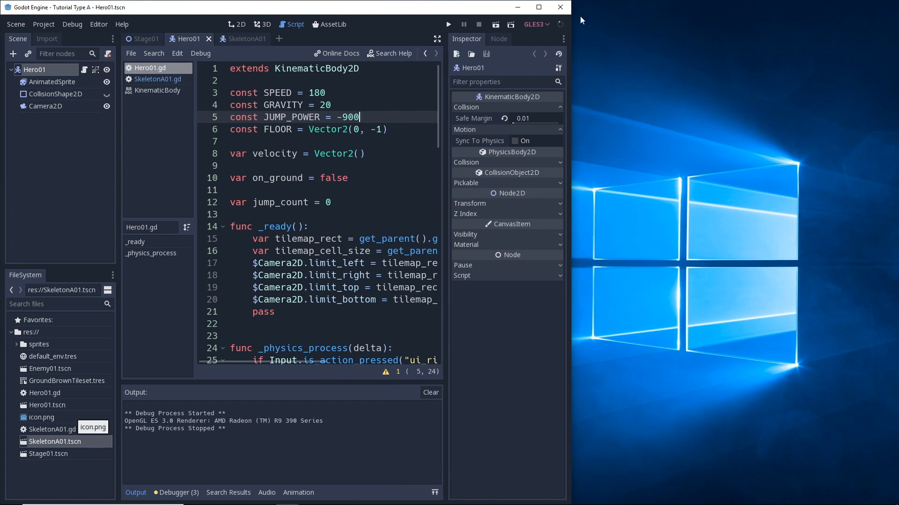
{"action": "left_click", "coordinate": [449, 24]}
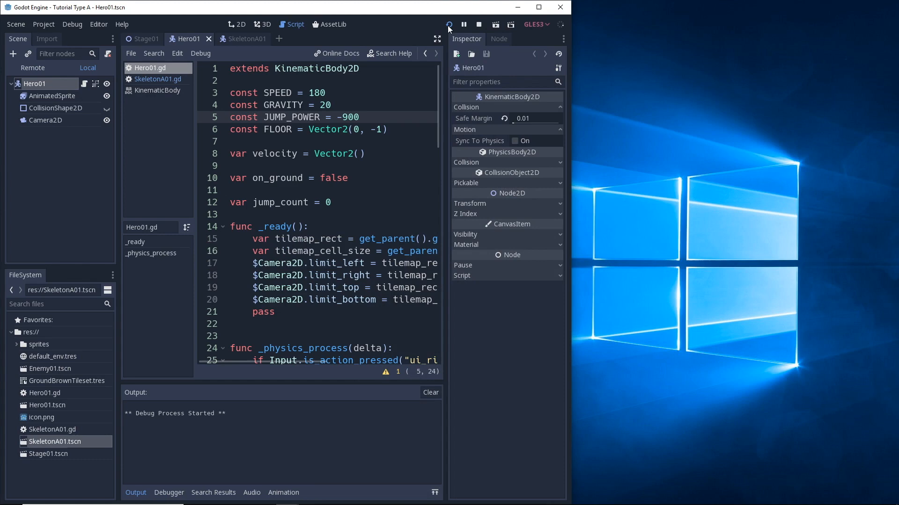
{"action": "left_click", "coordinate": [449, 25]}
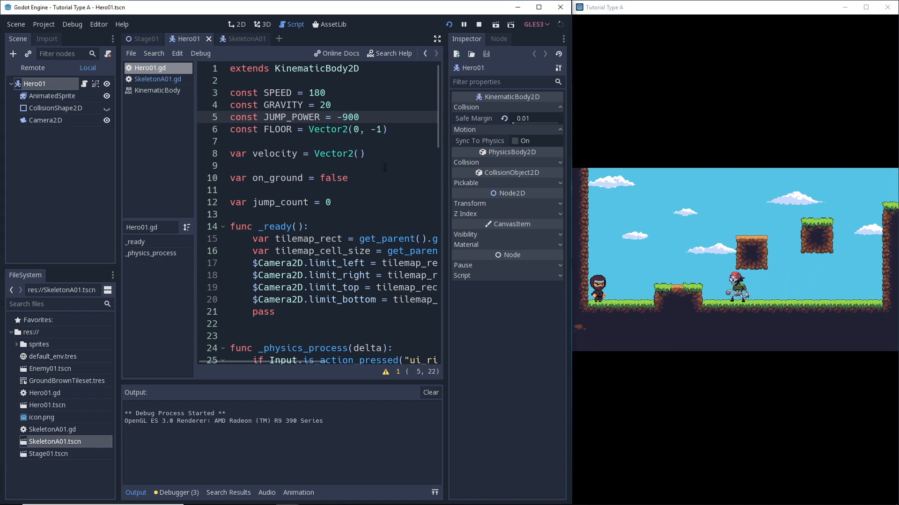
Live-edit JUMP_POWER to -800 and then -700 while the game runs
{"action": "key", "text": "Backspace"}
{"action": "type", "text": "8"}
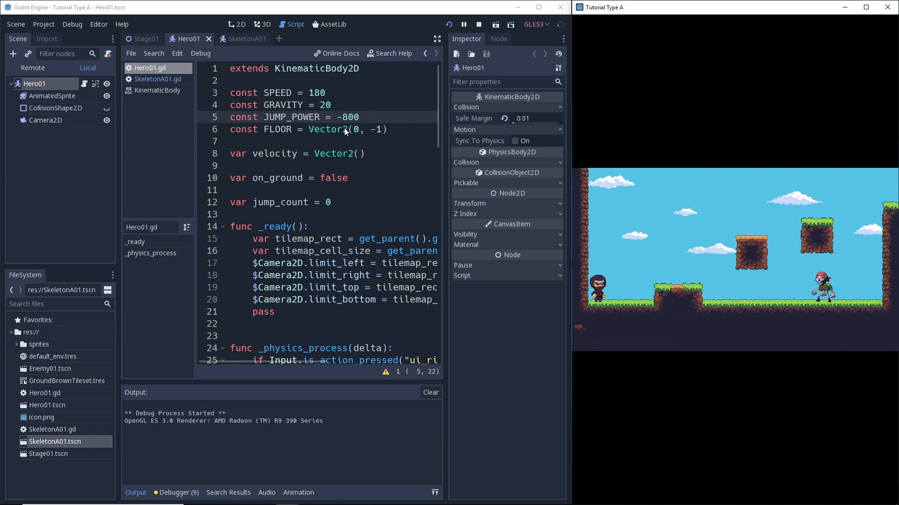
{"action": "key", "text": "Backspace"}
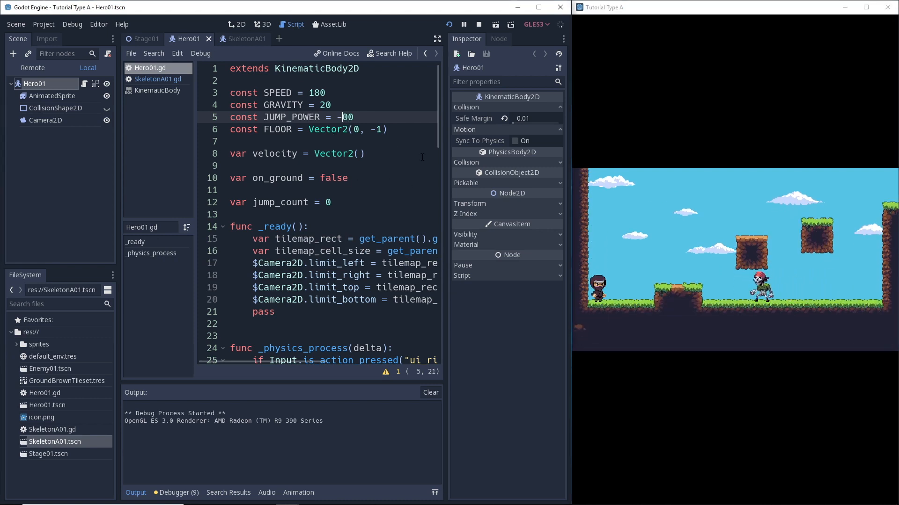
{"action": "type", "text": "7"}
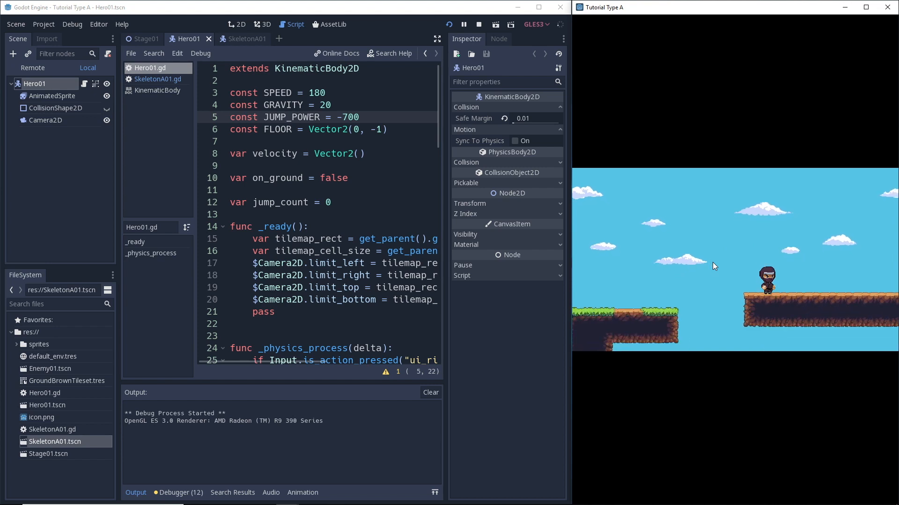
{"action": "mouse_move", "coordinate": [660, 237]}
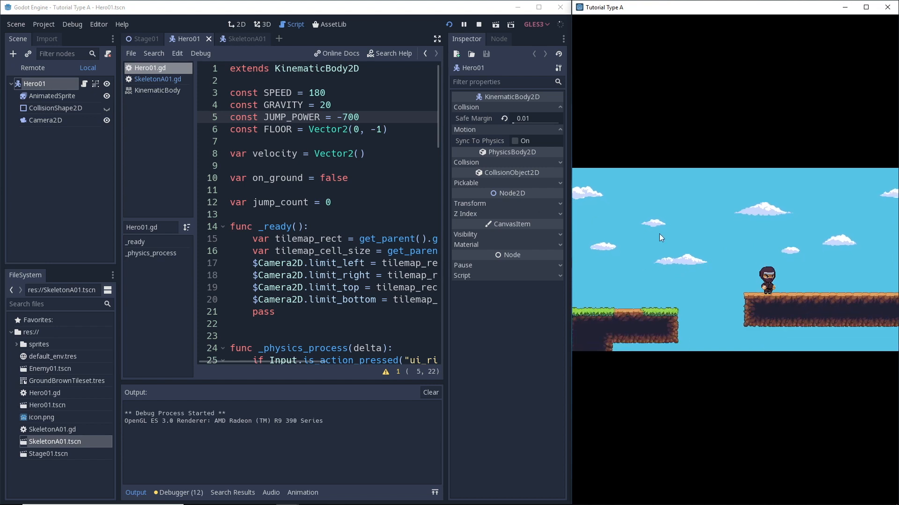
Change JUMP_POWER to -500, save the script, and test jumping in the running game
{"action": "left_click", "coordinate": [353, 117]}
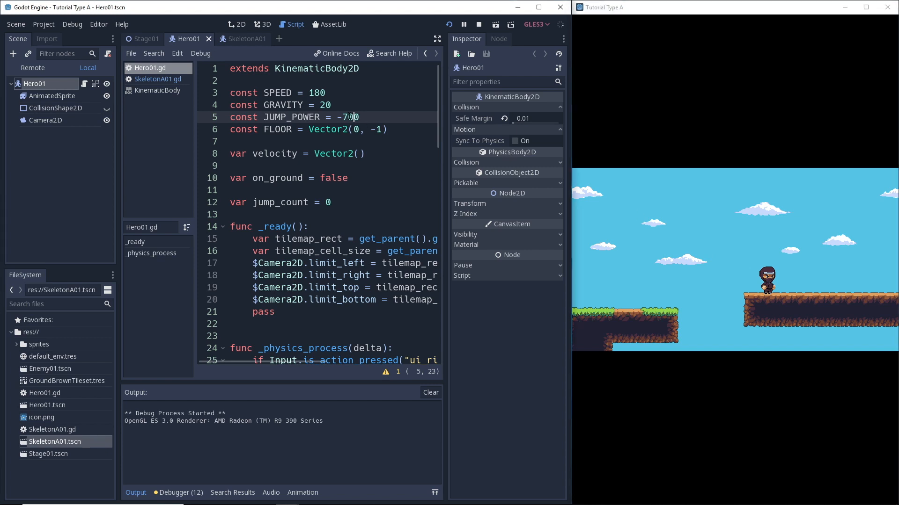
{"action": "key", "text": "Backspace"}
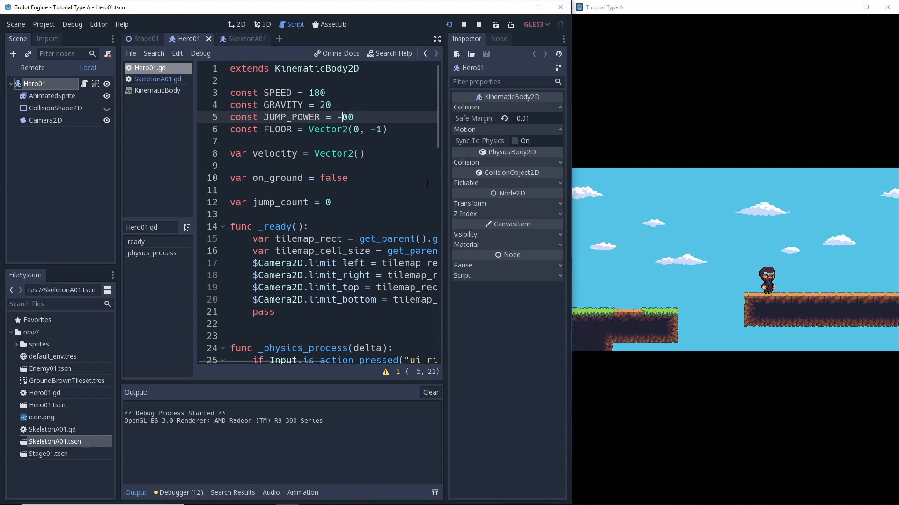
{"action": "type", "text": "5"}
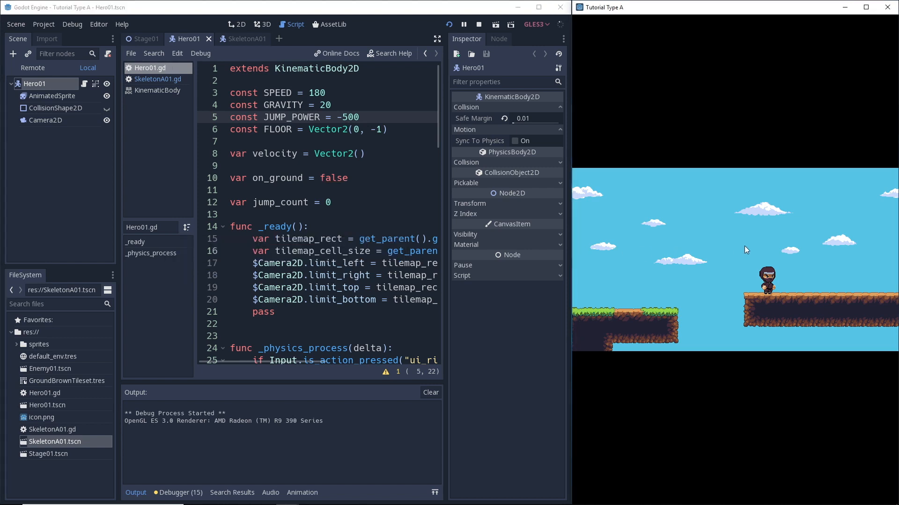
{"action": "key", "text": "left"}
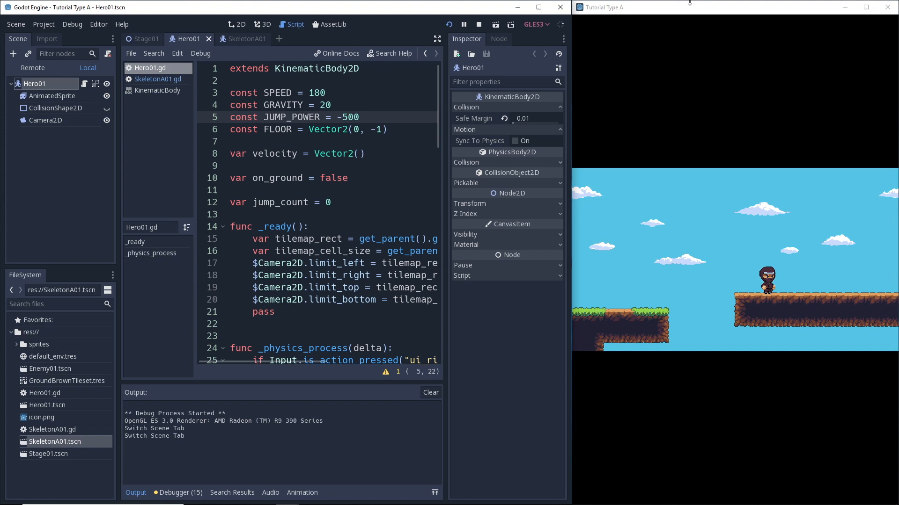
{"action": "left_click", "coordinate": [346, 117]}
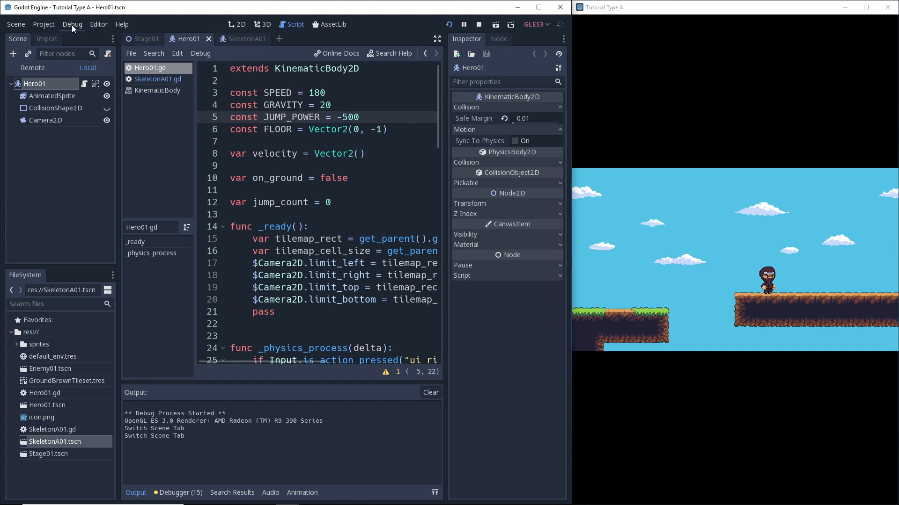
{"action": "left_click", "coordinate": [72, 25]}
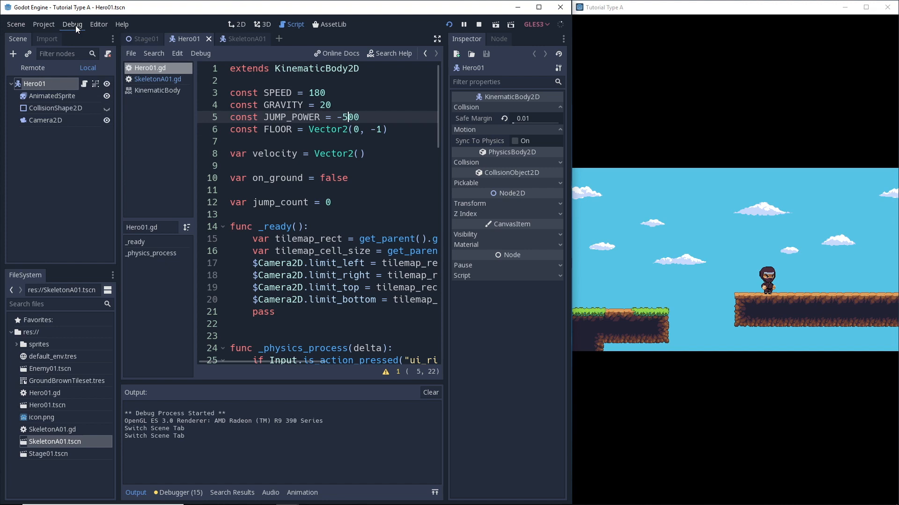
{"action": "left_click", "coordinate": [72, 24]}
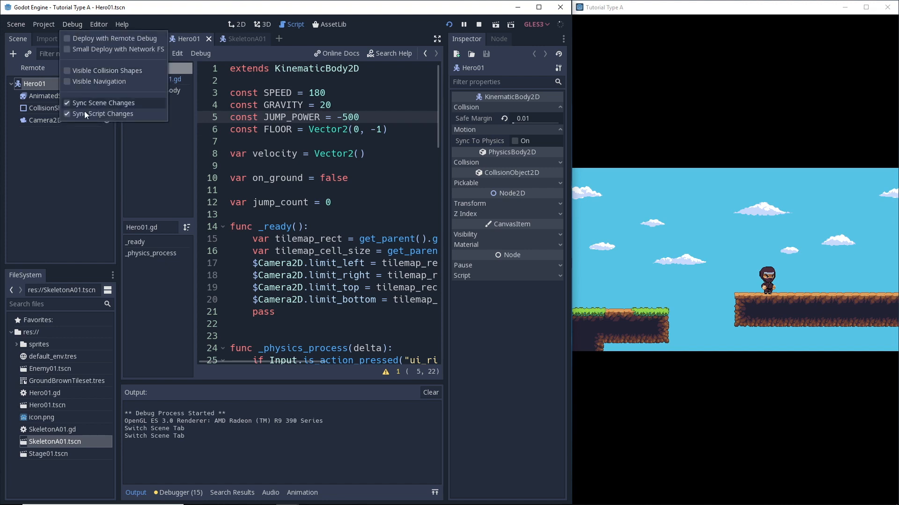
{"action": "left_click", "coordinate": [72, 24]}
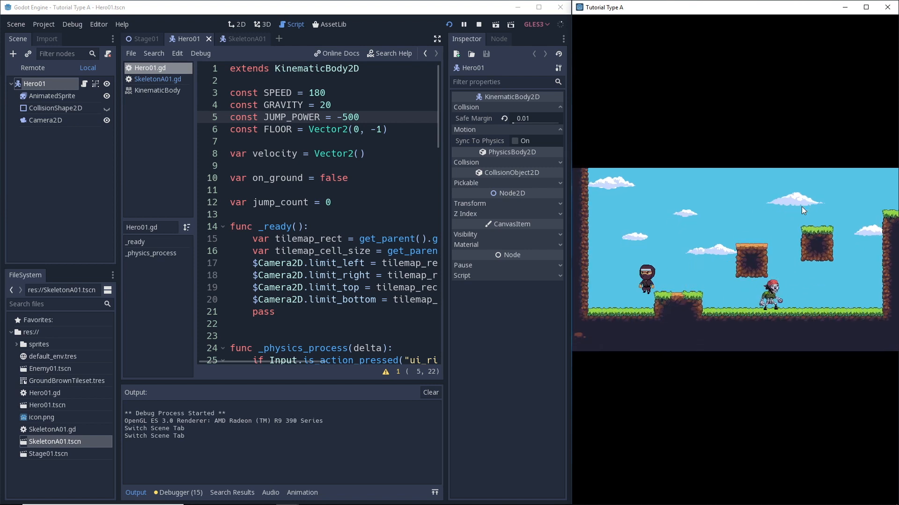
{"action": "left_click", "coordinate": [243, 38]}
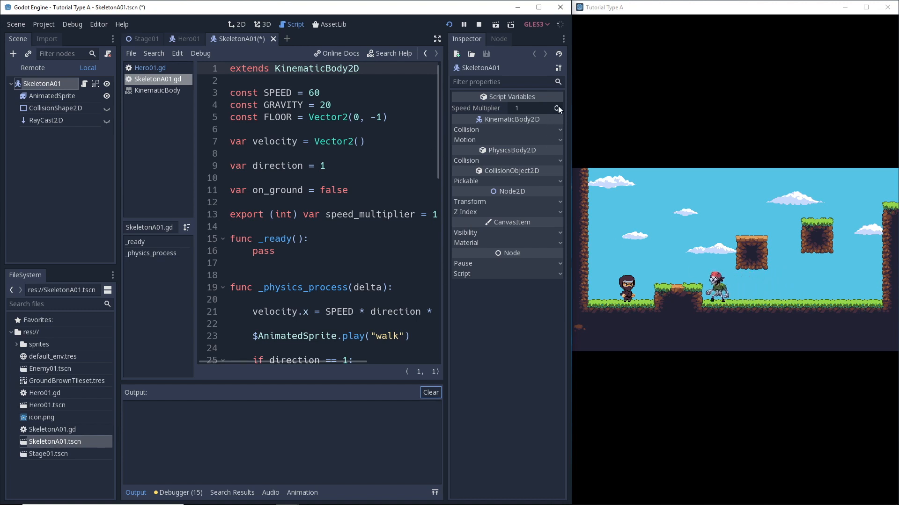
Set the skeleton's Speed Multiplier to 2 in the Inspector
{"action": "left_click", "coordinate": [533, 107]}
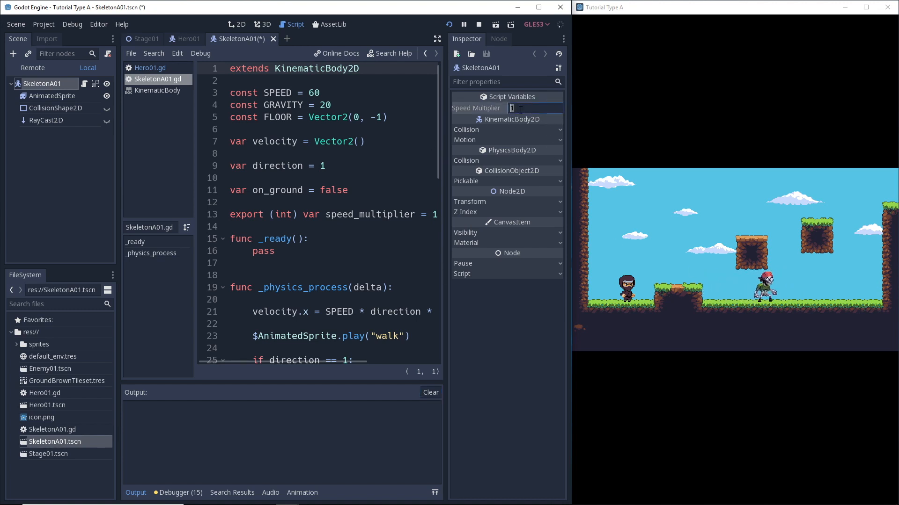
{"action": "type", "text": "2"}
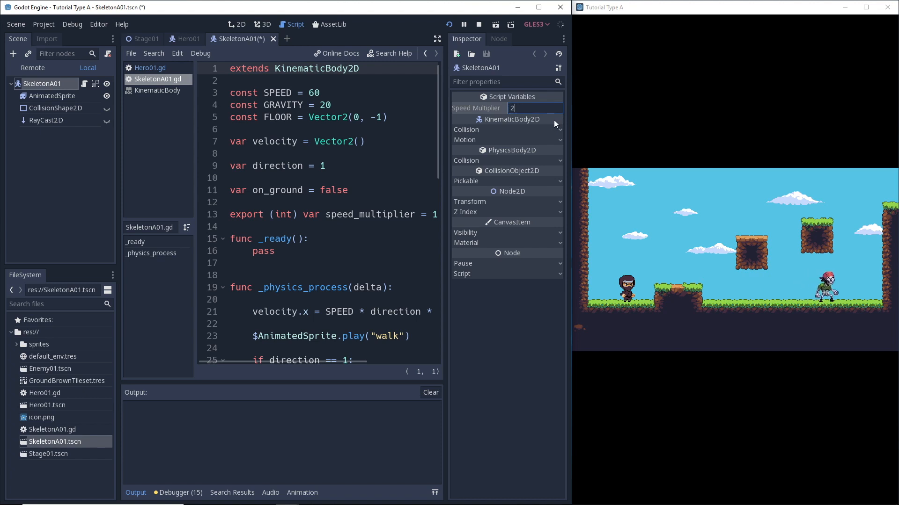
{"action": "key", "text": "enter"}
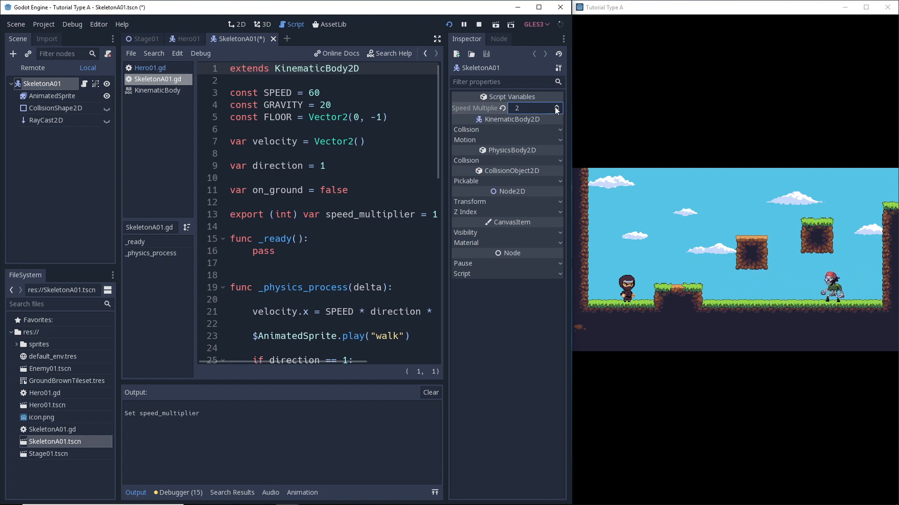
Try Speed Multiplier values 5, 4, 3 with the spinner, ending back at 2
{"action": "left_click", "coordinate": [555, 106]}
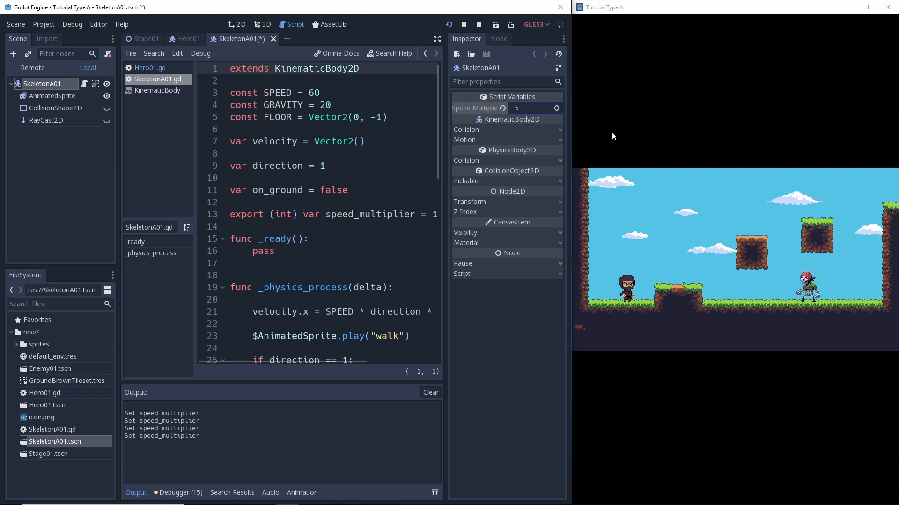
{"action": "left_click", "coordinate": [555, 111]}
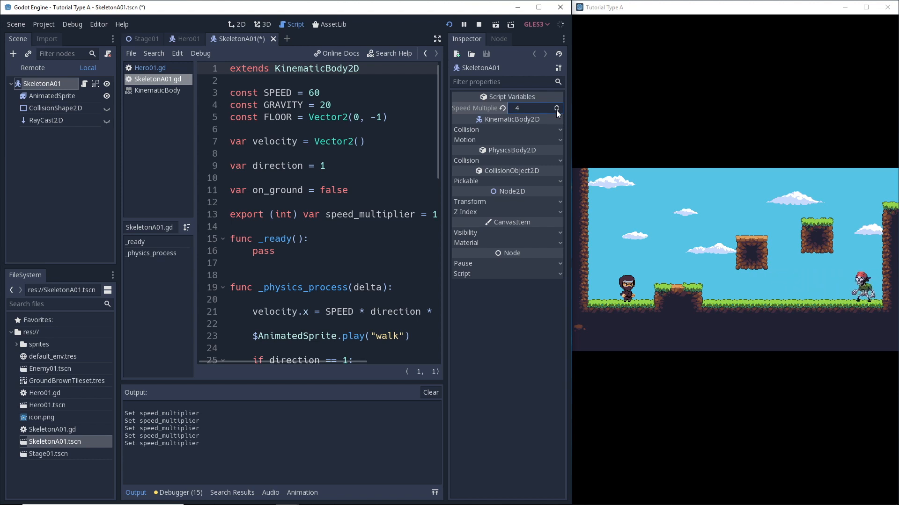
{"action": "left_click", "coordinate": [555, 110]}
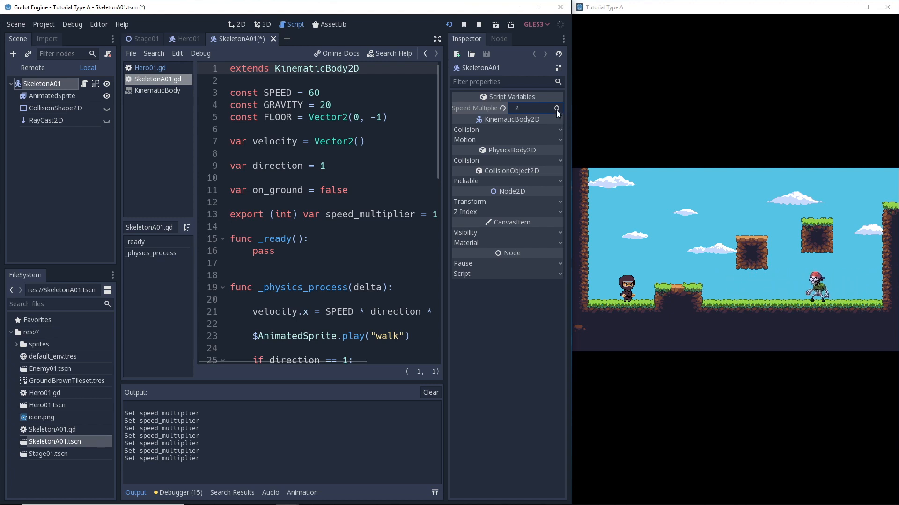
{"action": "left_click", "coordinate": [555, 106]}
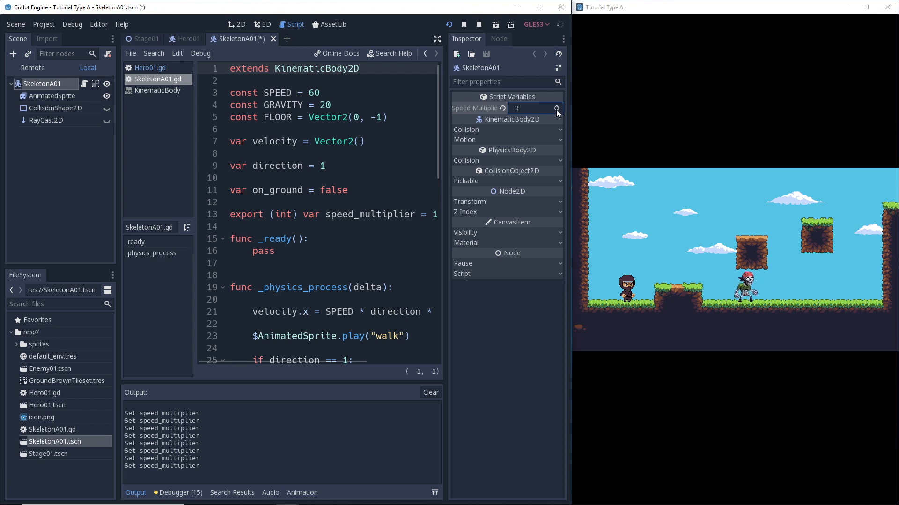
{"action": "left_click", "coordinate": [555, 111]}
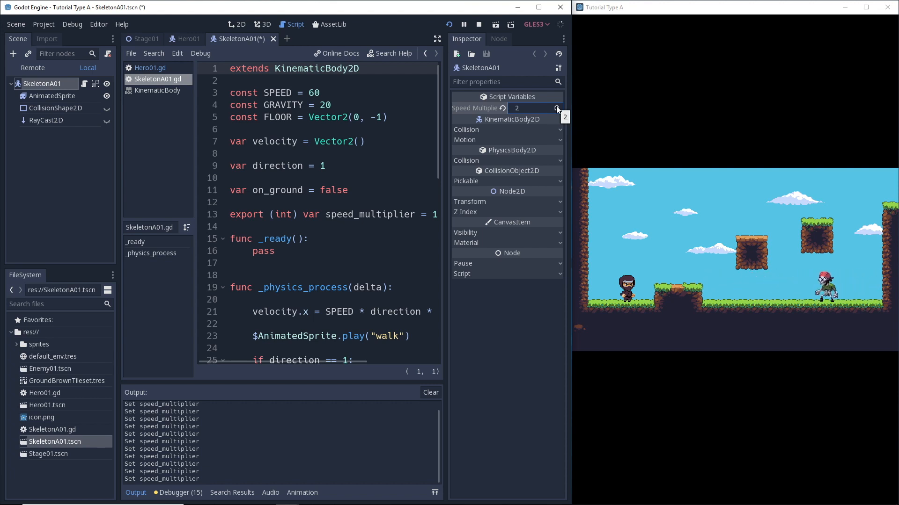
{"action": "left_click", "coordinate": [555, 105]}
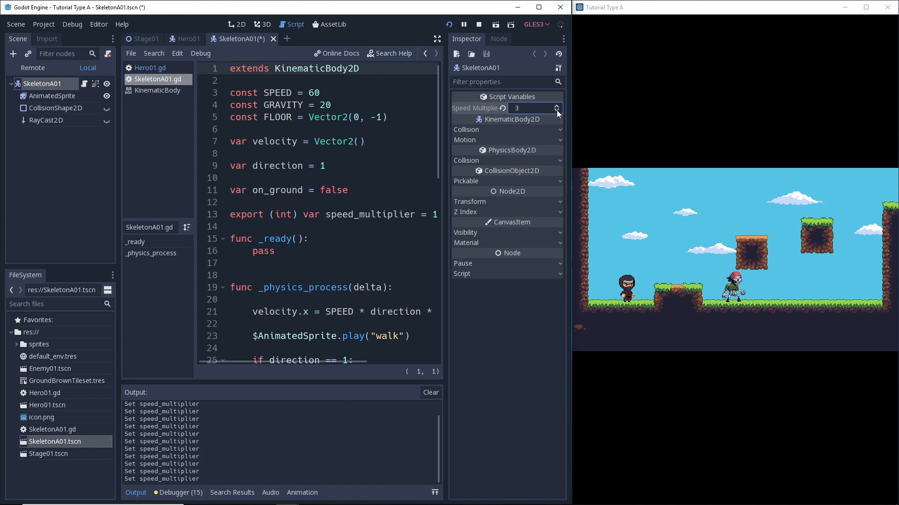
{"action": "left_click", "coordinate": [556, 111]}
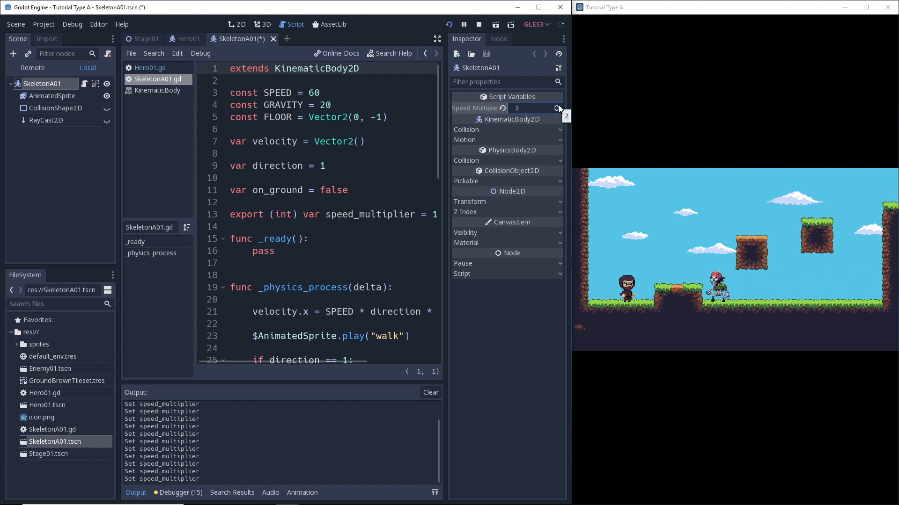
In Stage01 instance SkeletonA01.tscn to add new skeletons on the level's platforms
{"action": "left_click", "coordinate": [148, 39]}
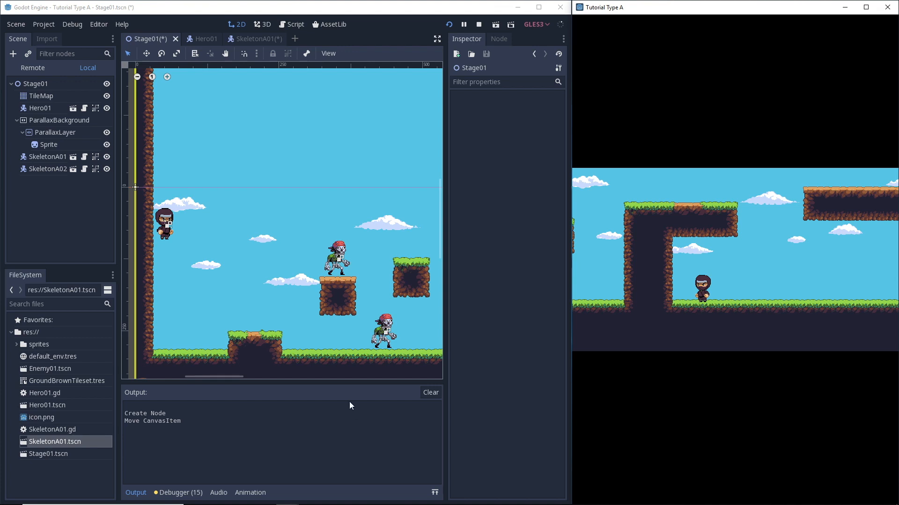
{"action": "left_click_drag", "start_coordinate": [235, 377], "coordinate": [278, 378]}
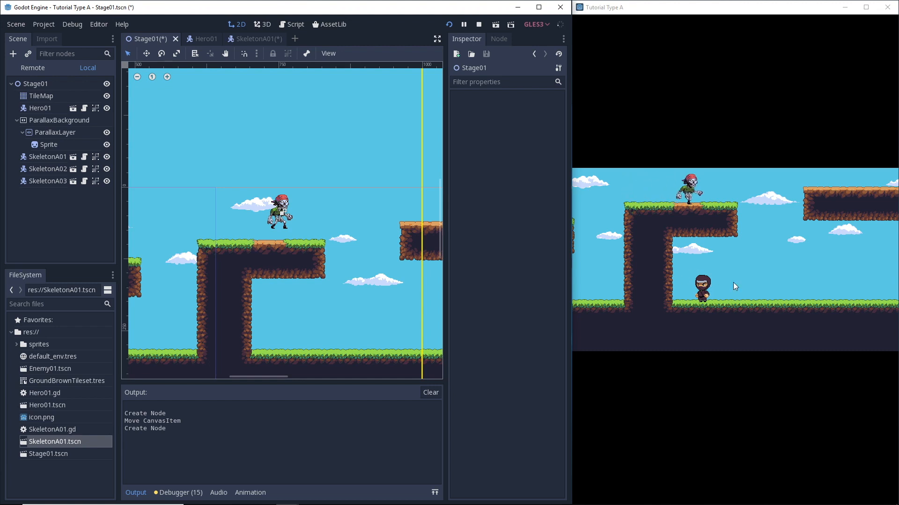
{"action": "left_click", "coordinate": [48, 180]}
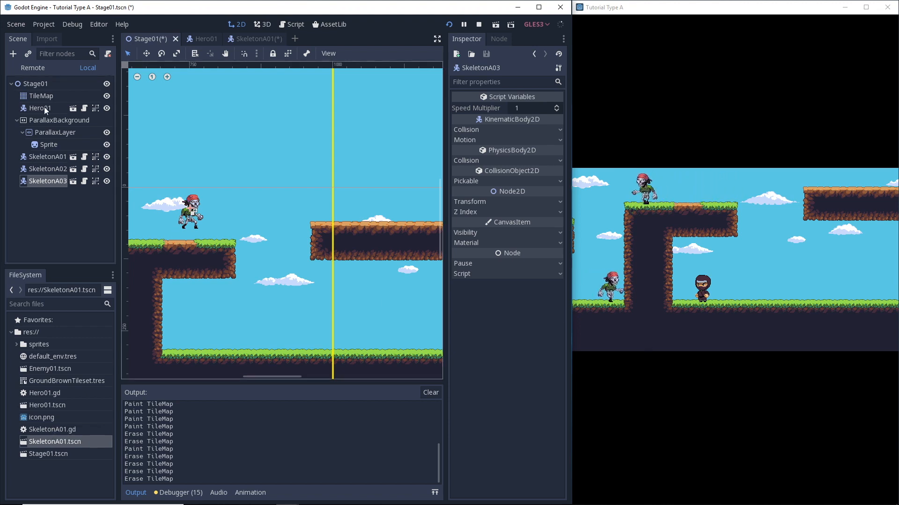
Paint GroundBrown tiles into the gap between the ledges with the TileMap
{"action": "left_click", "coordinate": [41, 96]}
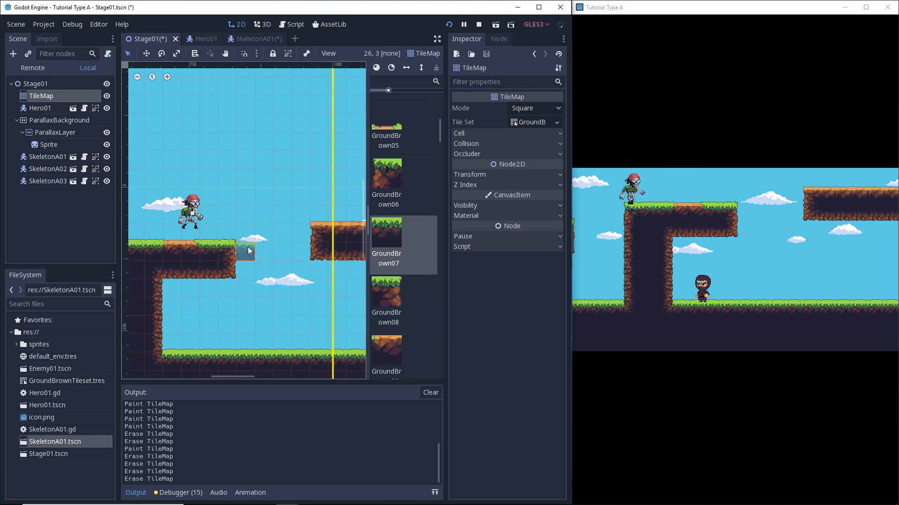
{"action": "left_click", "coordinate": [249, 251]}
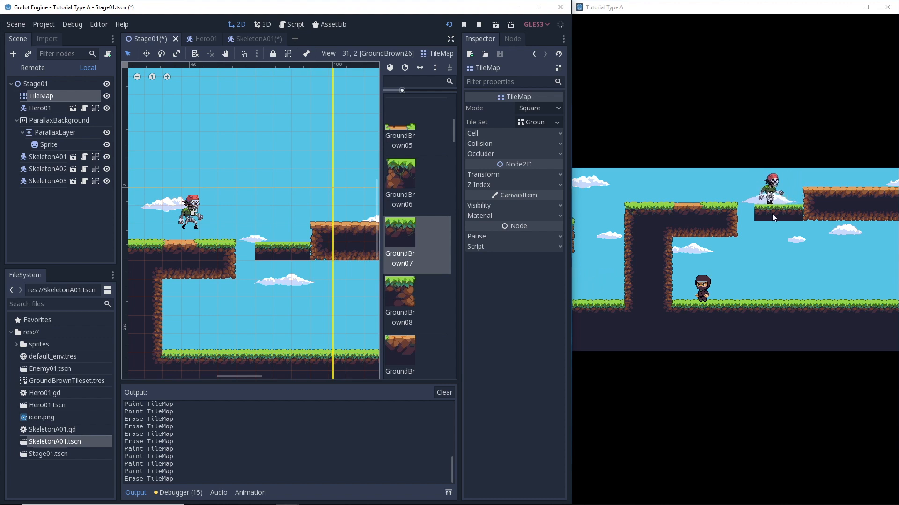
Show the Debug menu with Sync Scene Changes and Sync Script Changes both ticked
{"action": "left_click", "coordinate": [72, 24]}
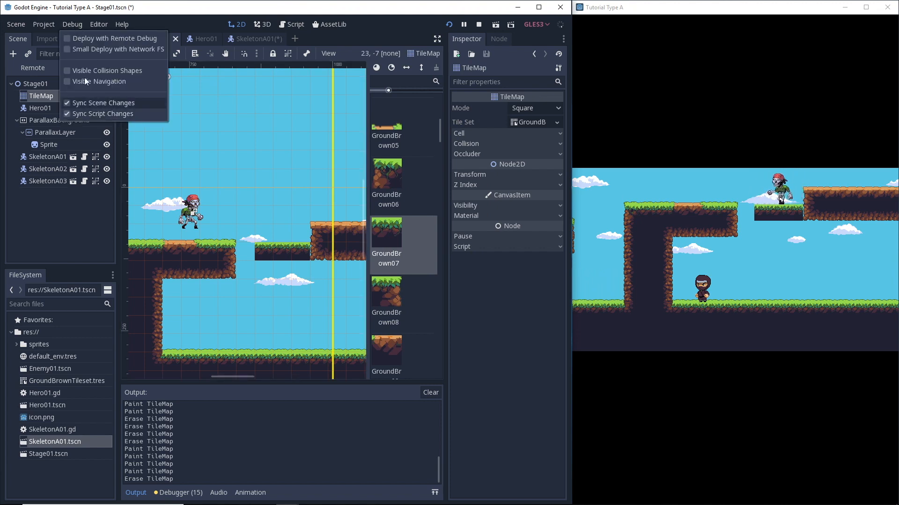
{"action": "left_click", "coordinate": [72, 25]}
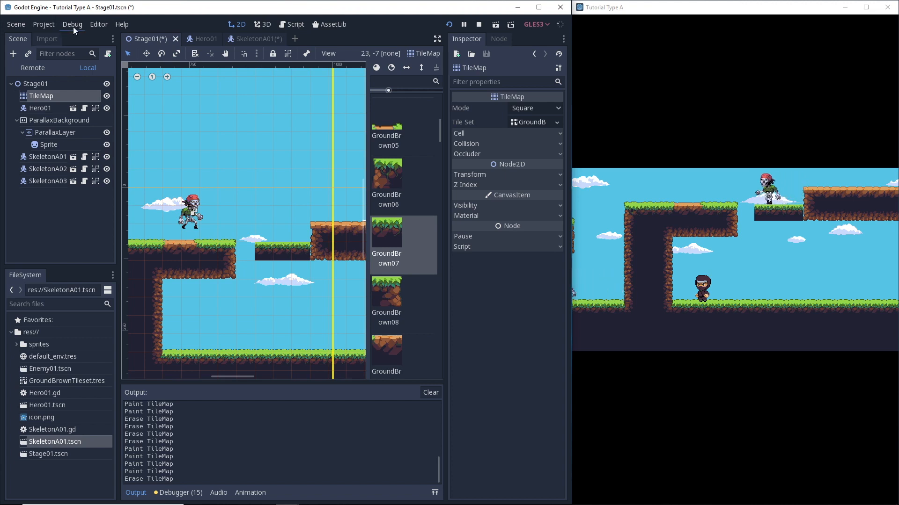
{"action": "left_click", "coordinate": [72, 25]}
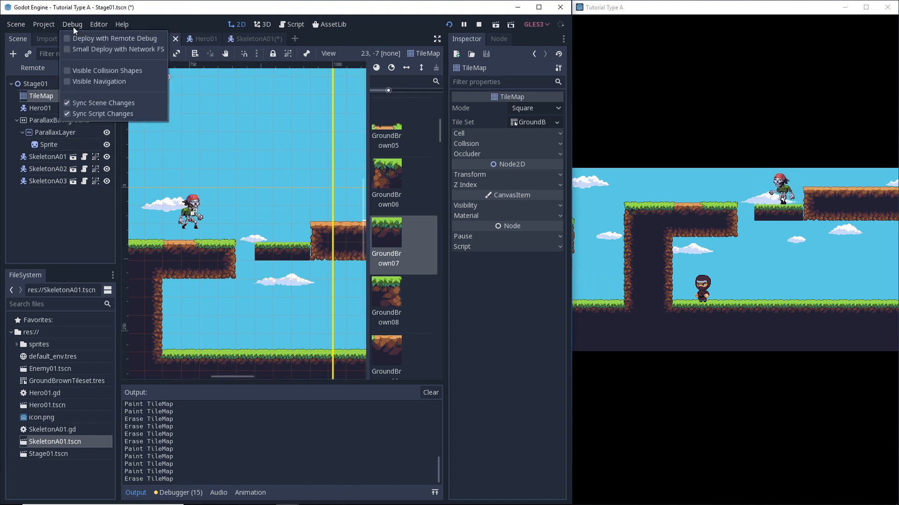